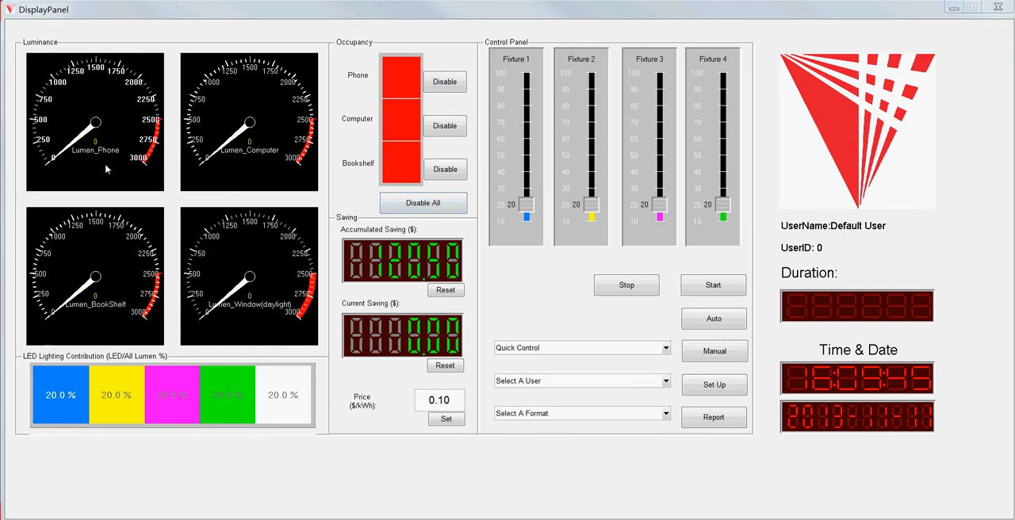
pyautogui.moveTo(199, 247)
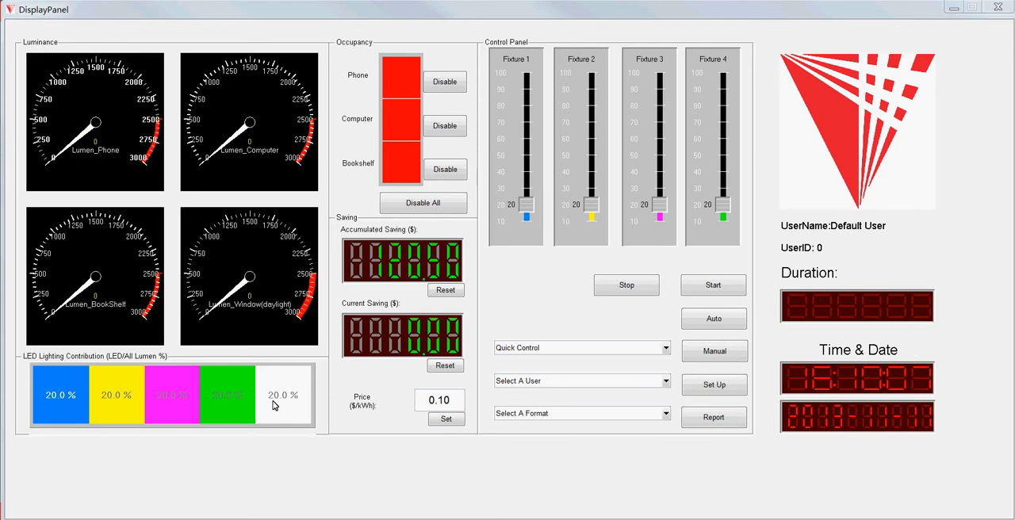
pyautogui.moveTo(74, 403)
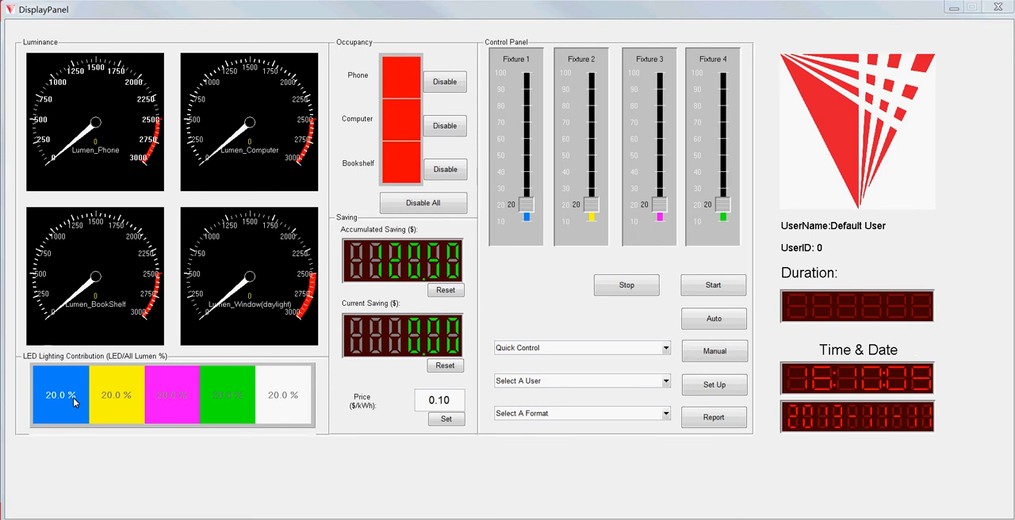
pyautogui.moveTo(133, 413)
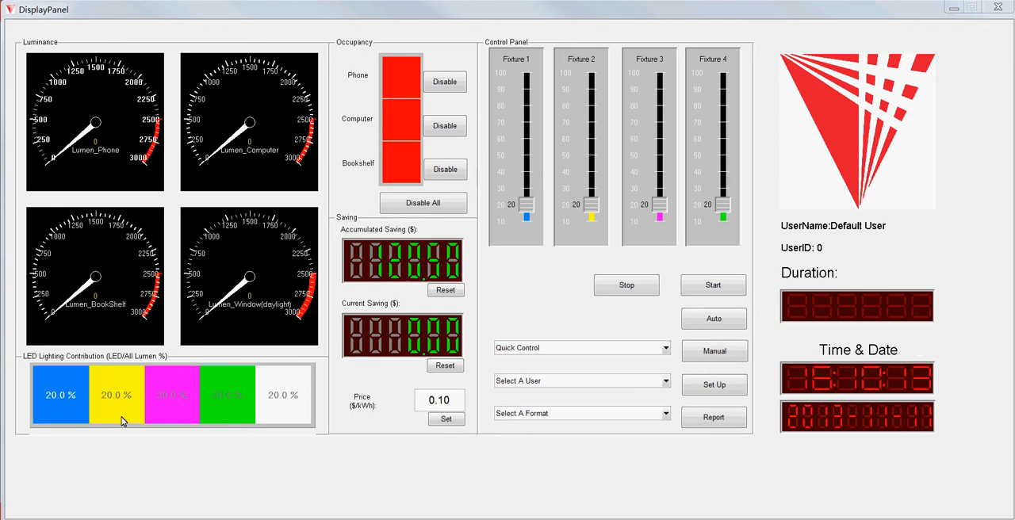
pyautogui.moveTo(176, 410)
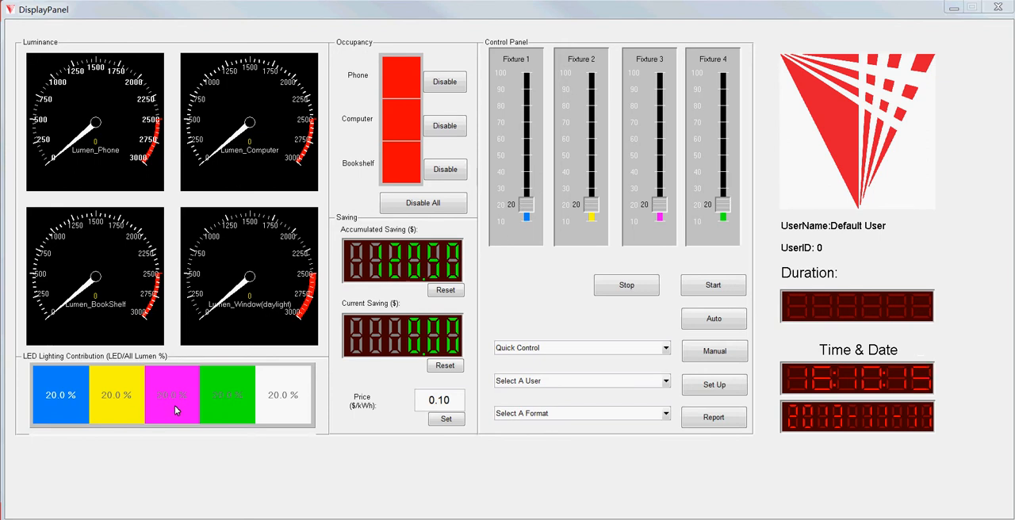
pyautogui.moveTo(245, 398)
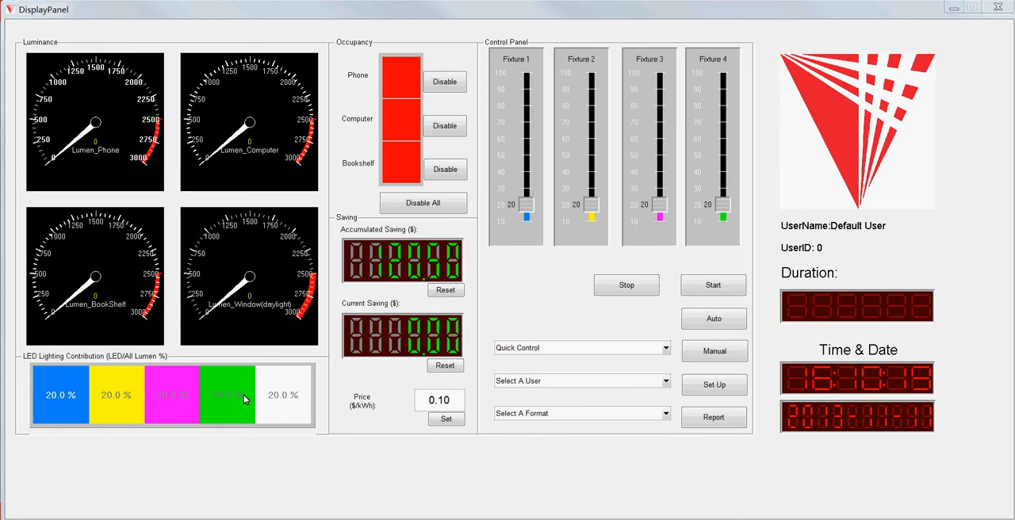
pyautogui.moveTo(278, 407)
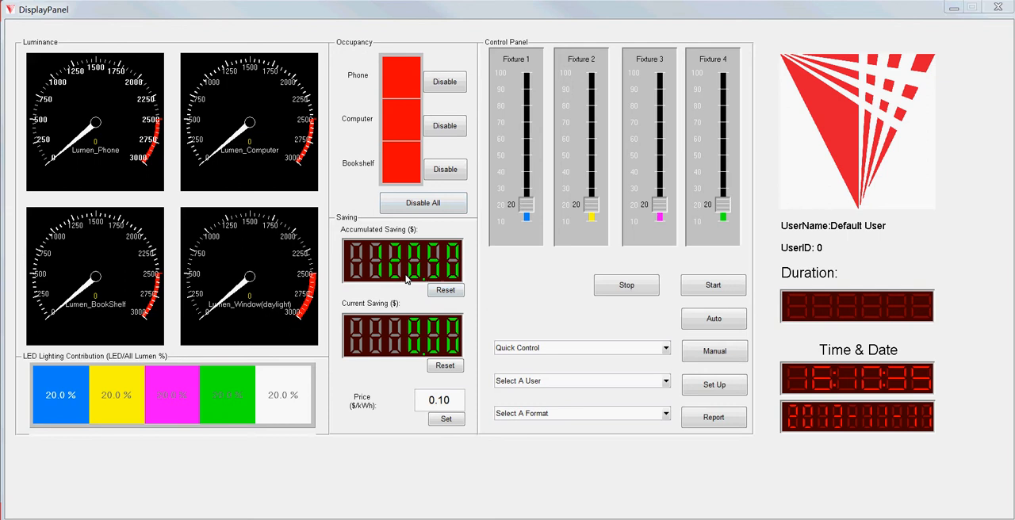
pyautogui.moveTo(409, 308)
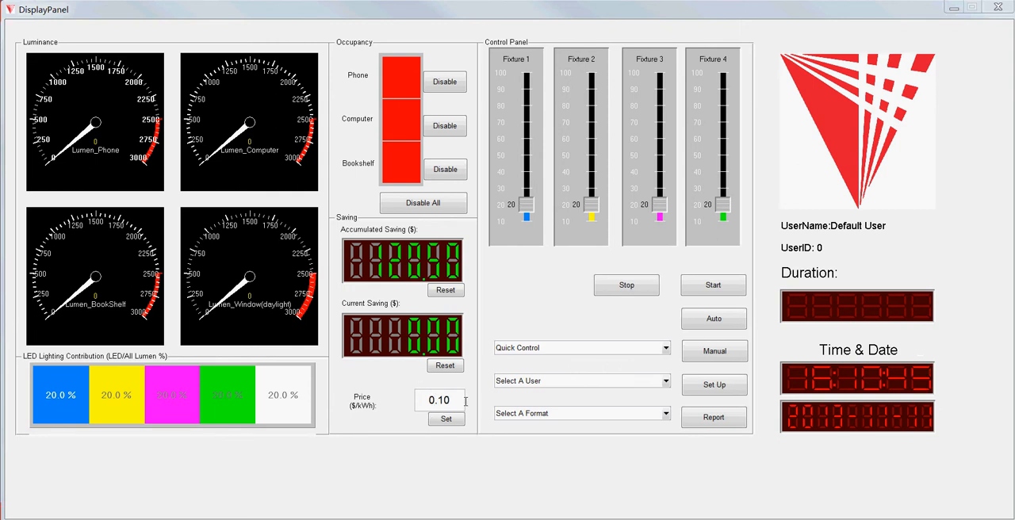
pyautogui.moveTo(642, 140)
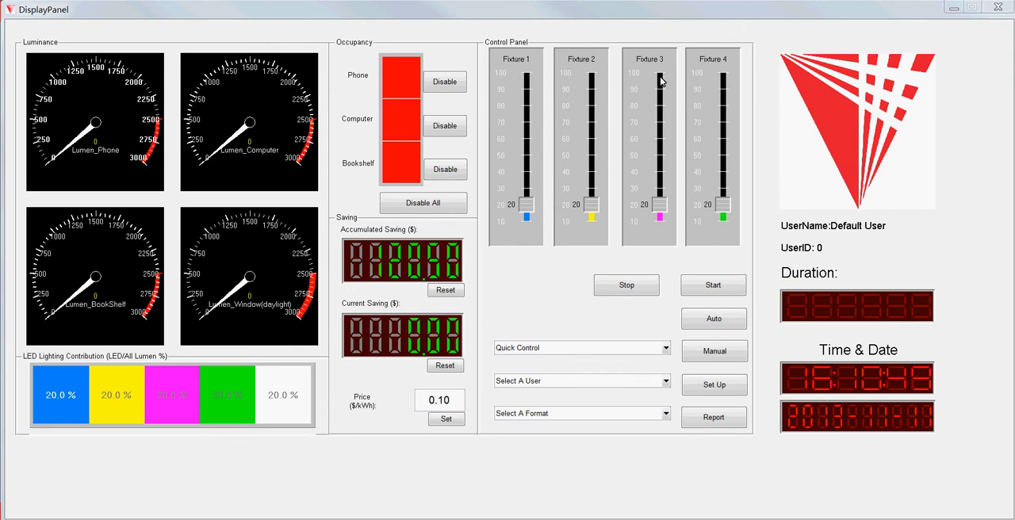
pyautogui.moveTo(533, 121)
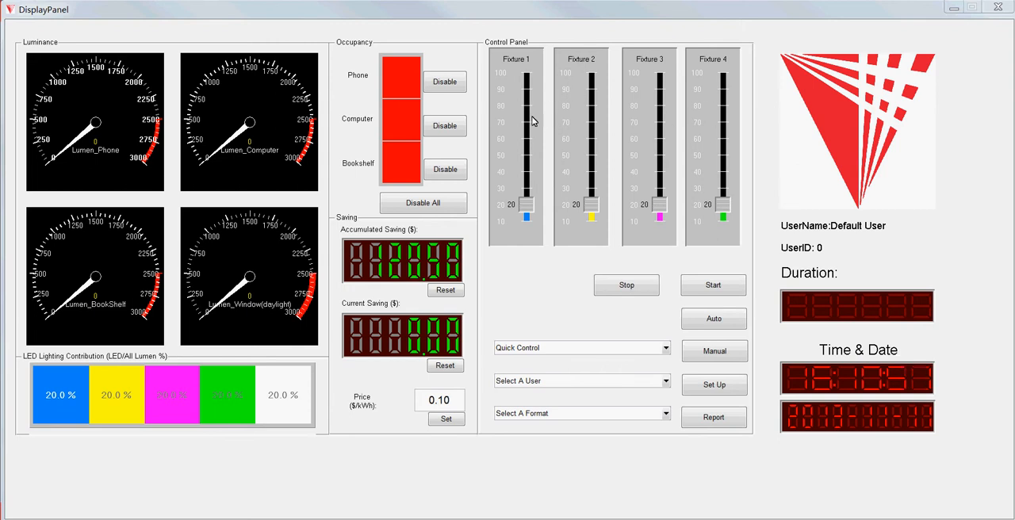
pyautogui.moveTo(605, 264)
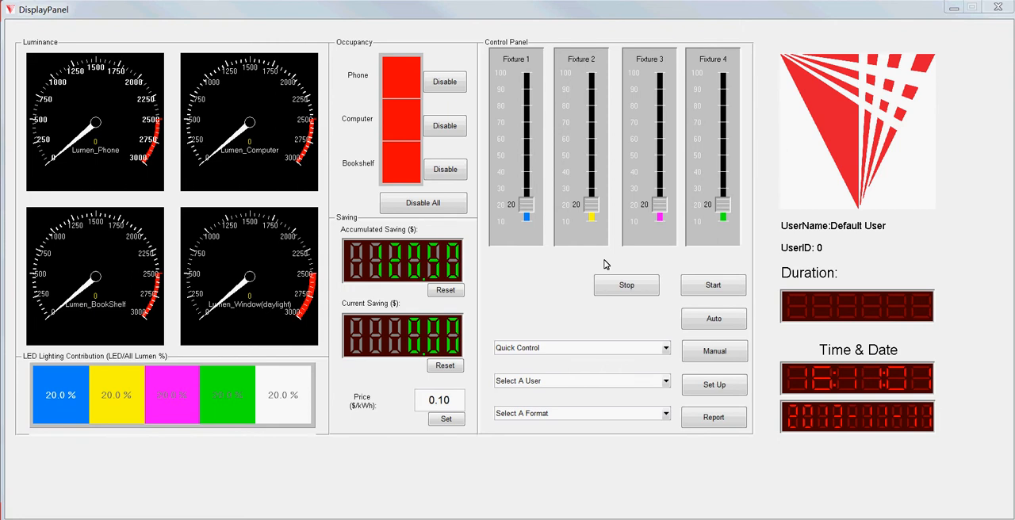
pyautogui.moveTo(669, 274)
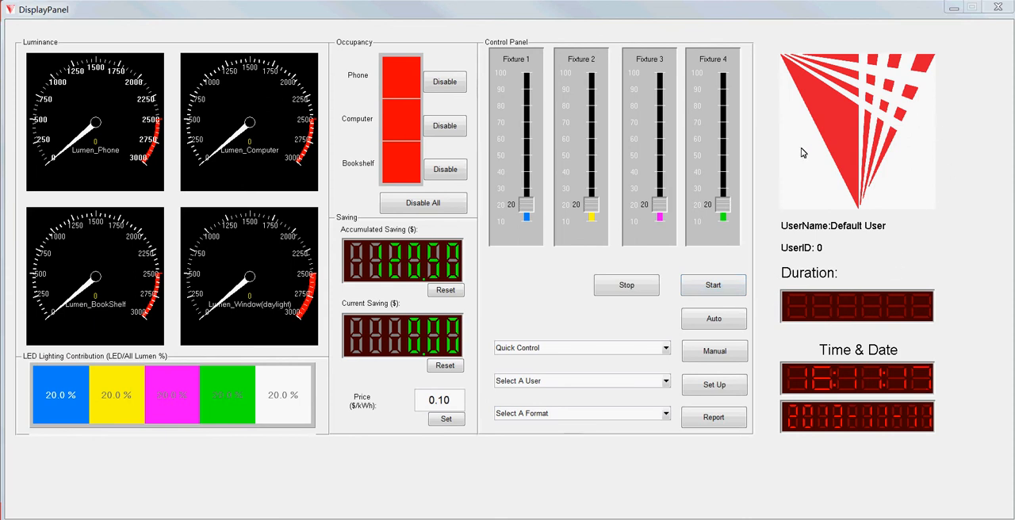
pyautogui.moveTo(908, 83)
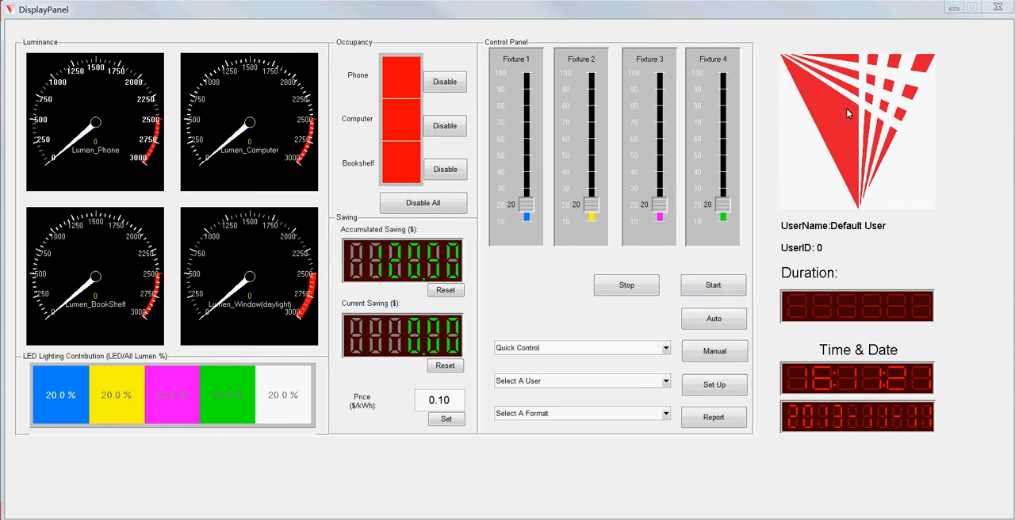
pyautogui.moveTo(850, 236)
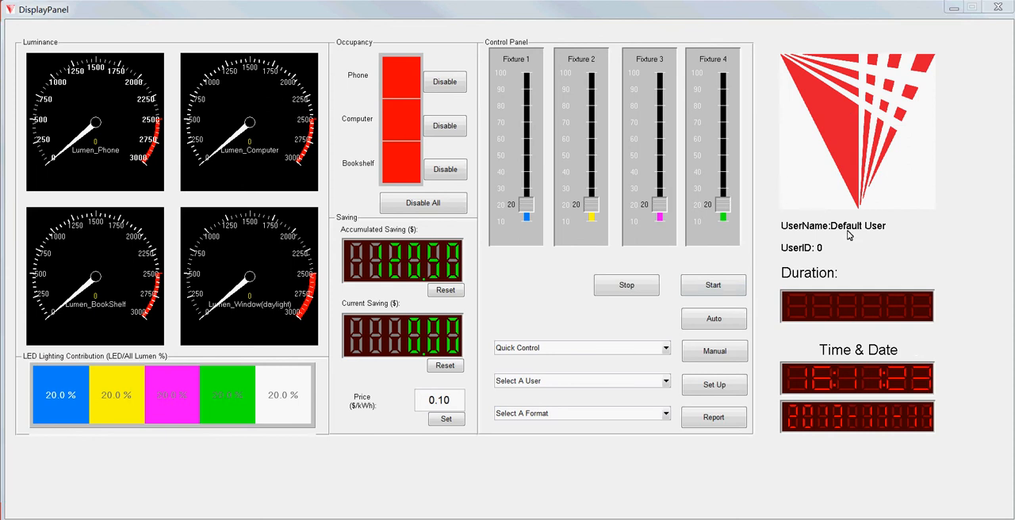
pyautogui.moveTo(835, 251)
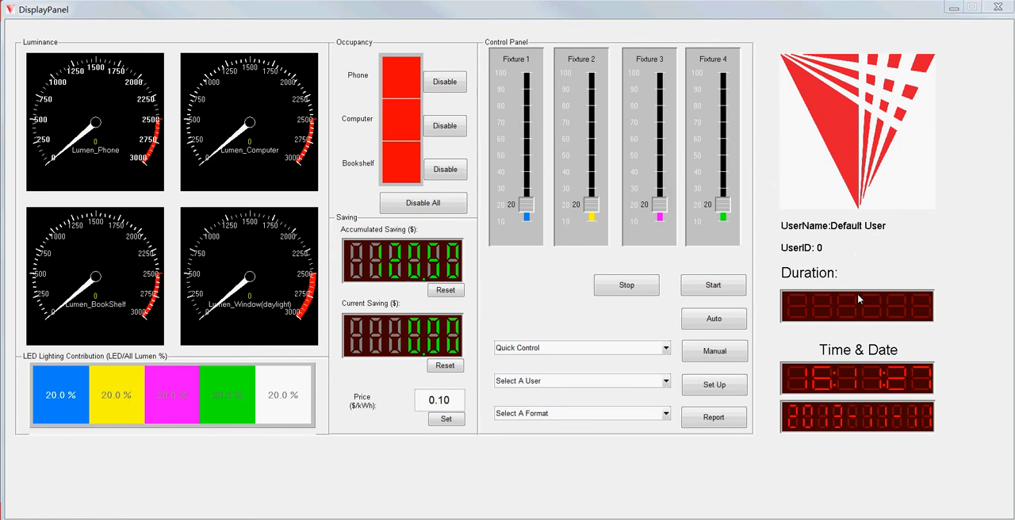
pyautogui.moveTo(800, 304)
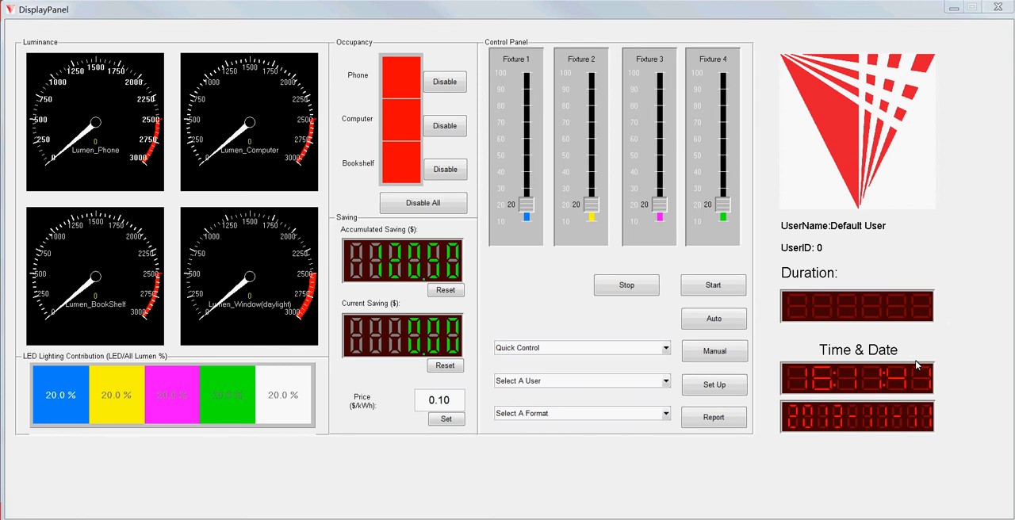
pyautogui.moveTo(763, 262)
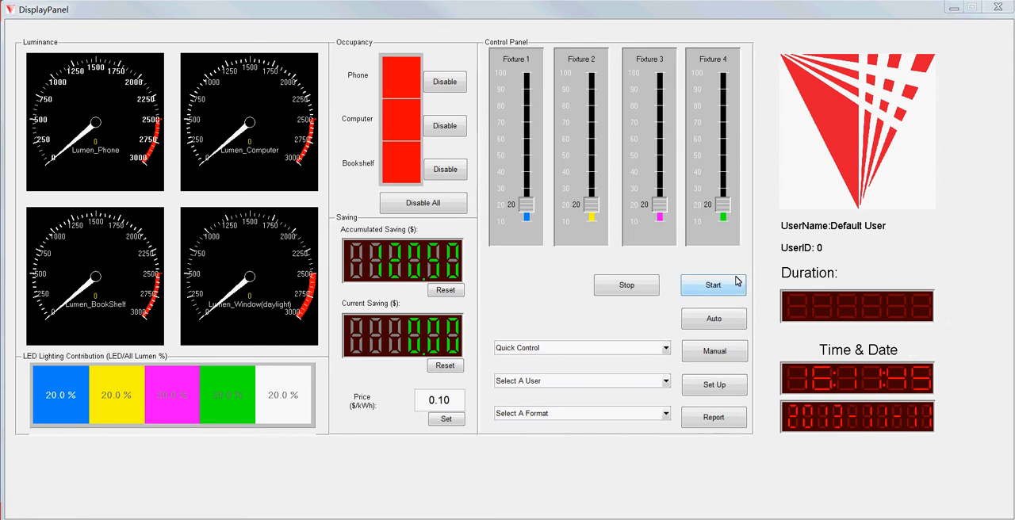
# Start live sensor updates so fixtures rise to 87, 87, 62 and 62
pyautogui.click(713, 284)
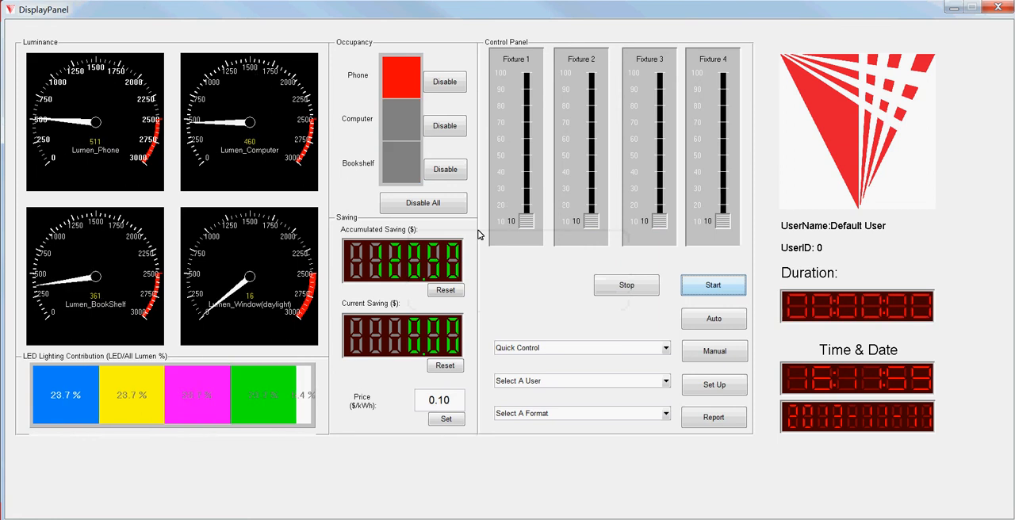
pyautogui.click(712, 284)
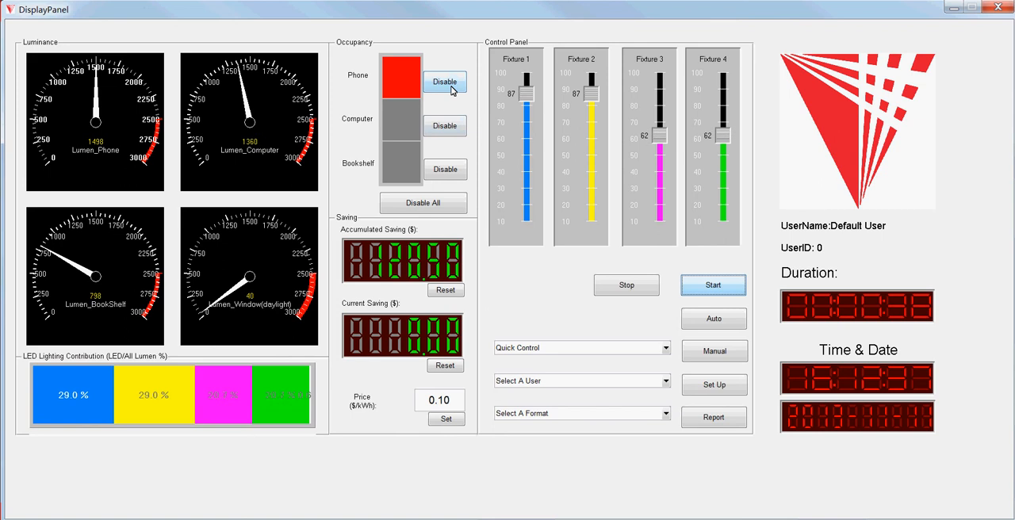
# Disable phone occupancy sensing, then re-enable it, leaving fixtures at 99, 78, 61, 60
pyautogui.click(445, 82)
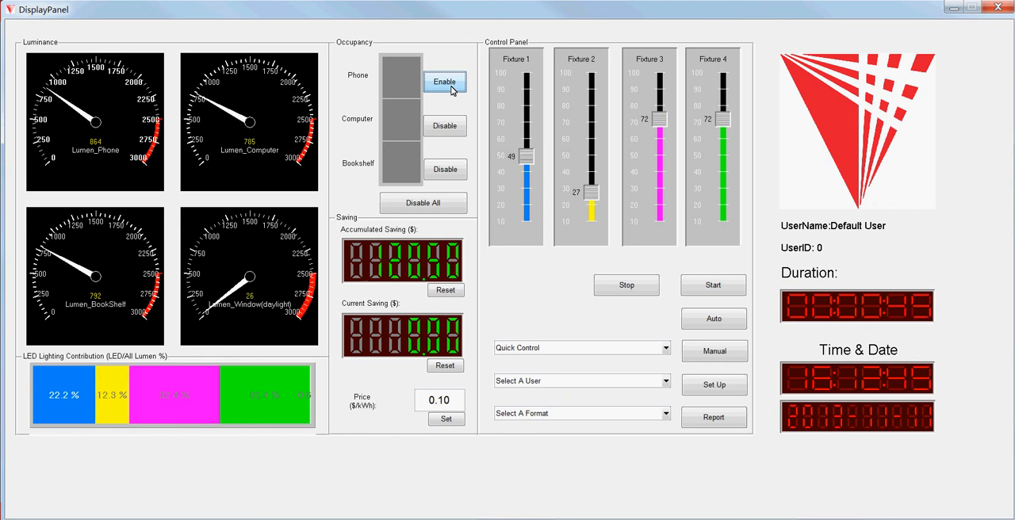
pyautogui.click(444, 82)
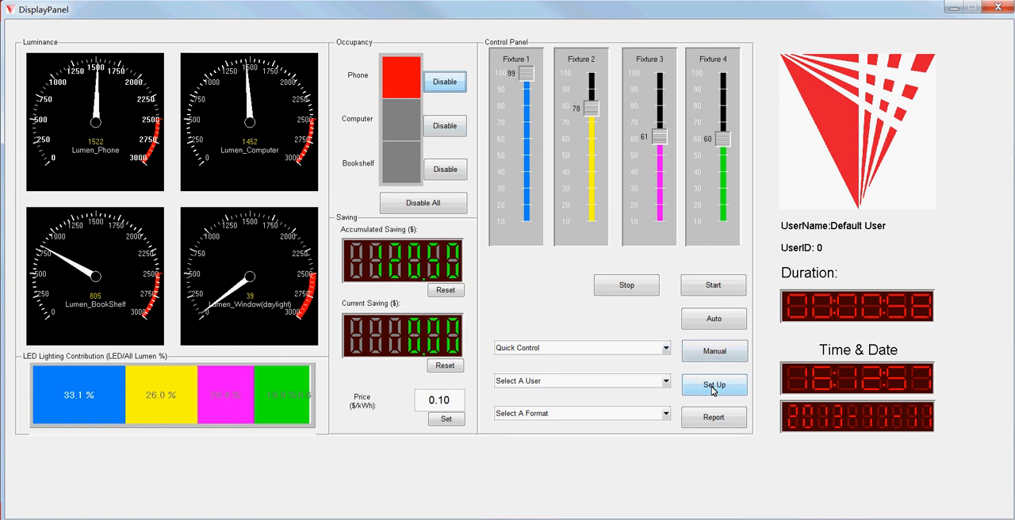
# Open the Capture Frame camera preview and drag it toward the dashboard centre
pyautogui.click(713, 384)
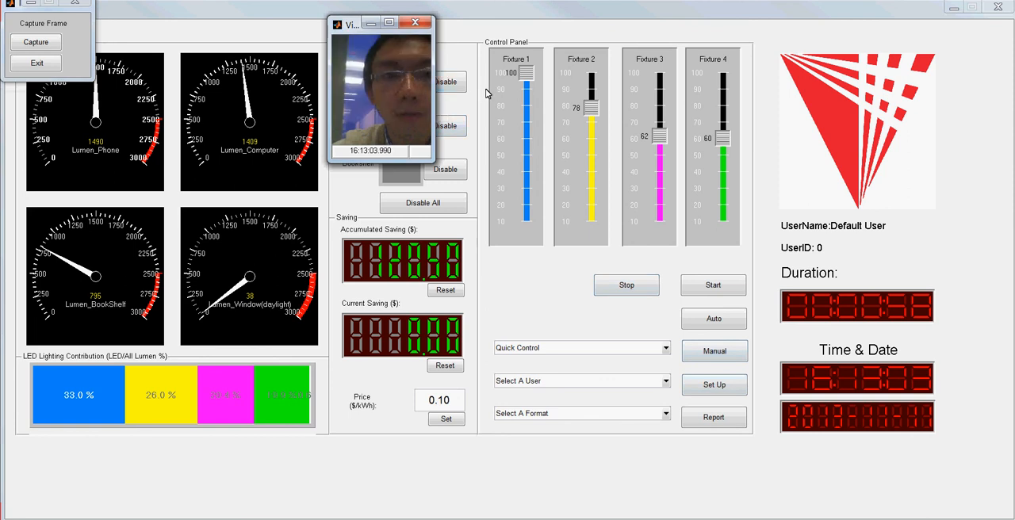
pyautogui.moveTo(381, 23); pyautogui.dragTo(571, 128)
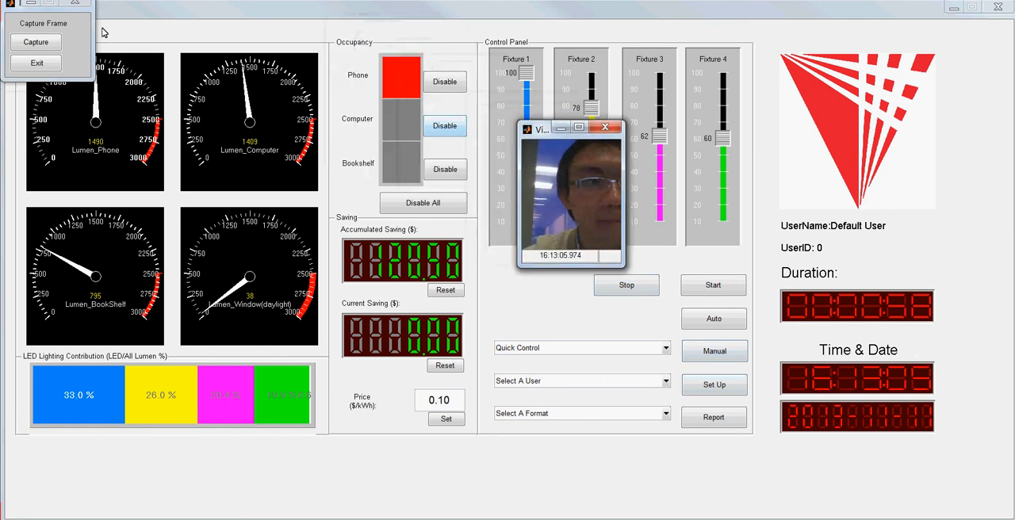